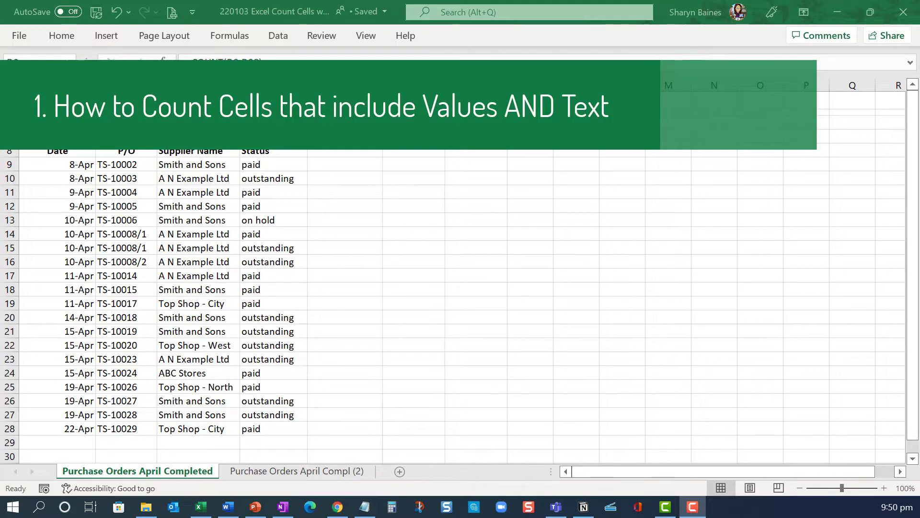
- View the =COUNT(D9:D28) invoice total formula in D3
{"action": "scroll", "scroll_direction": "down", "scroll_amount": 3}
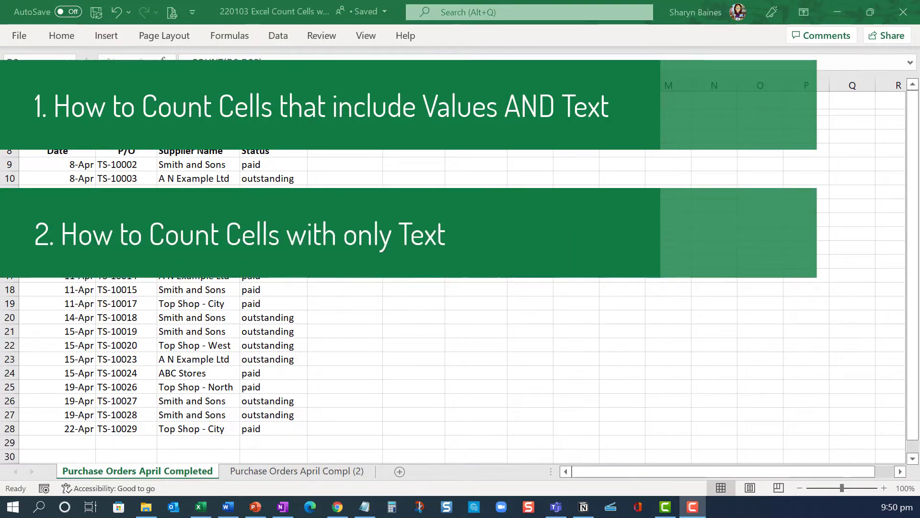
{"action": "scroll", "scroll_direction": "down", "scroll_amount": 3}
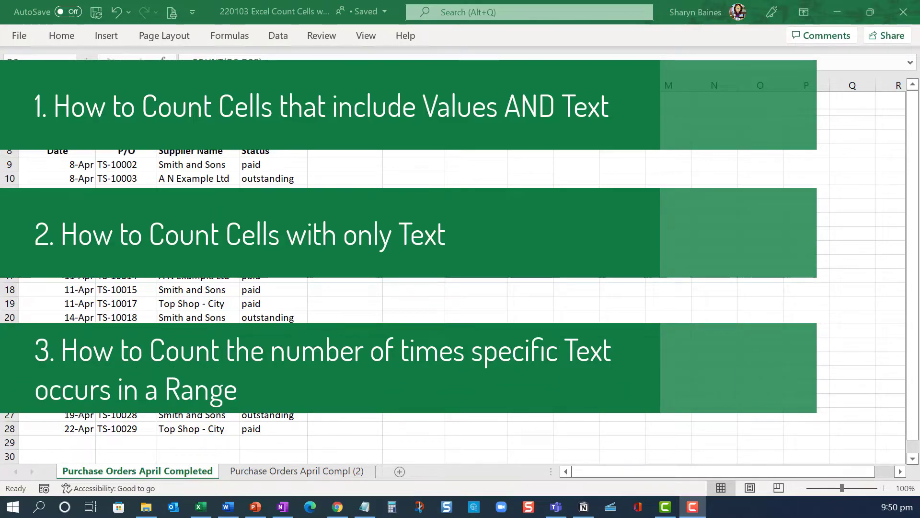
{"action": "left_click", "coordinate": [273, 123]}
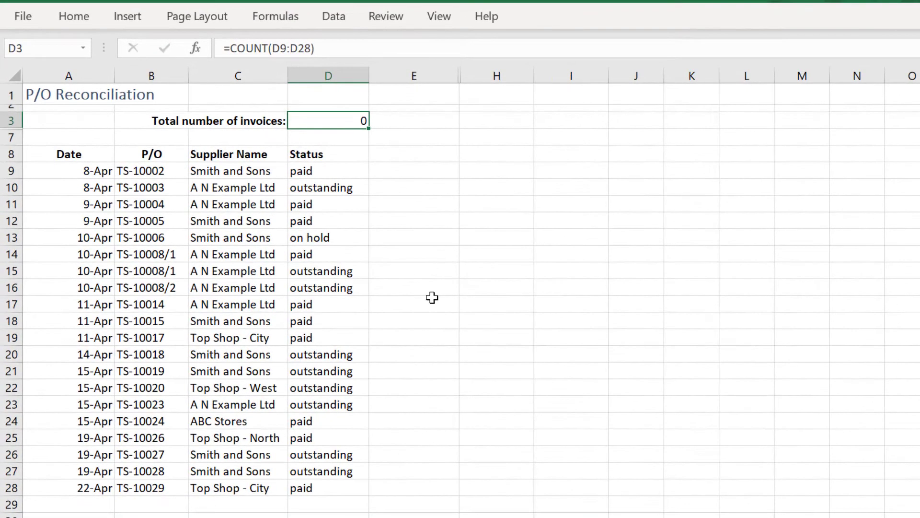
{"action": "double_click", "coordinate": [327, 121]}
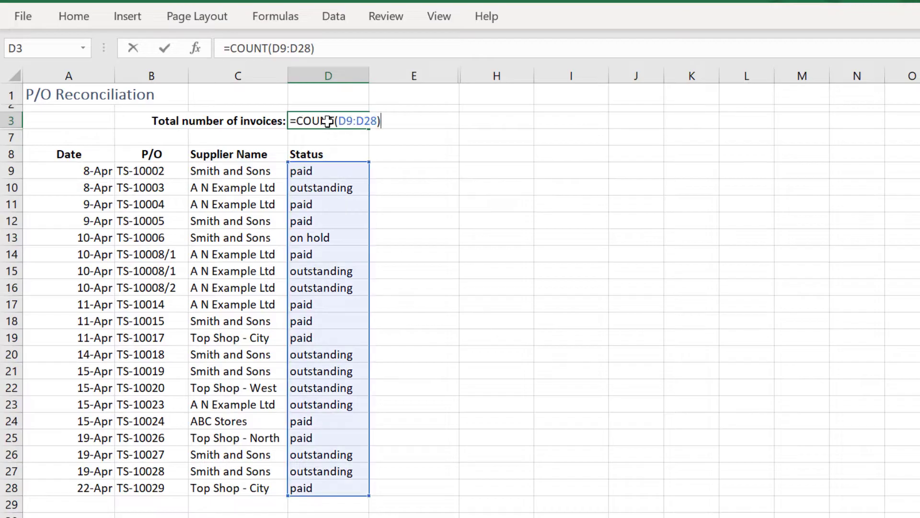
{"action": "mouse_move", "coordinate": [580, 258]}
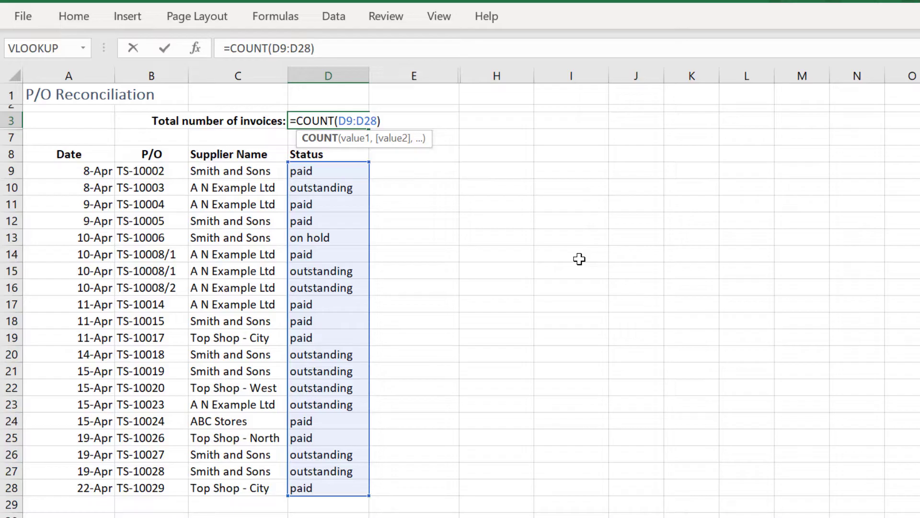
- Set the first invoice's status in D9 to 123 and check that D3 shows 1
{"action": "key", "text": "Return"}
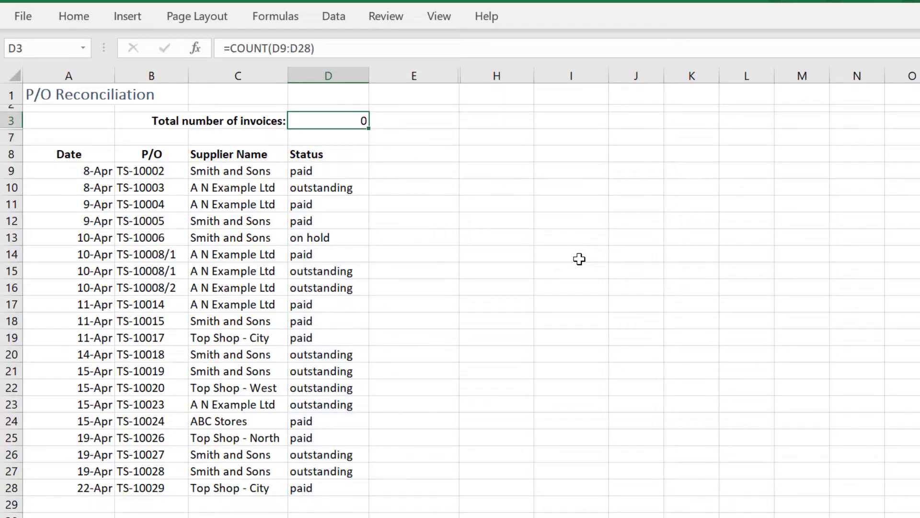
{"action": "mouse_move", "coordinate": [322, 173]}
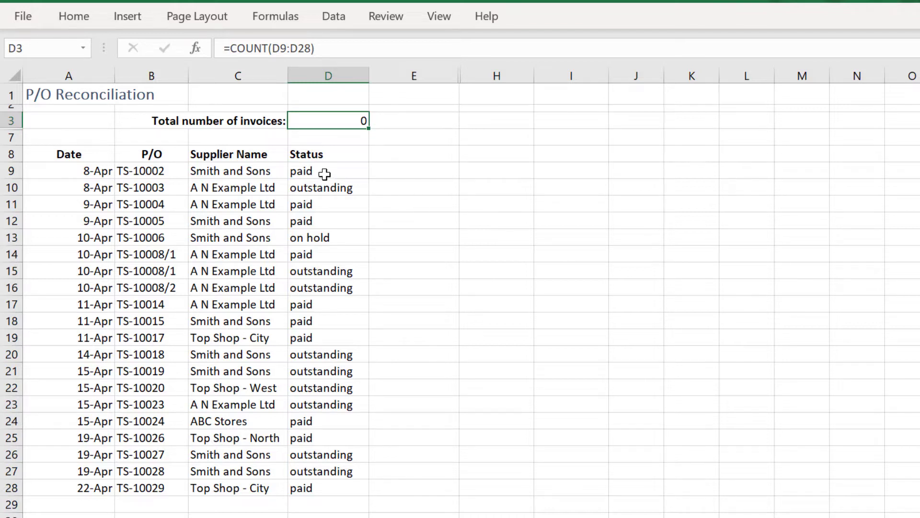
{"action": "left_click", "coordinate": [328, 171]}
{"action": "type", "text": "123"}
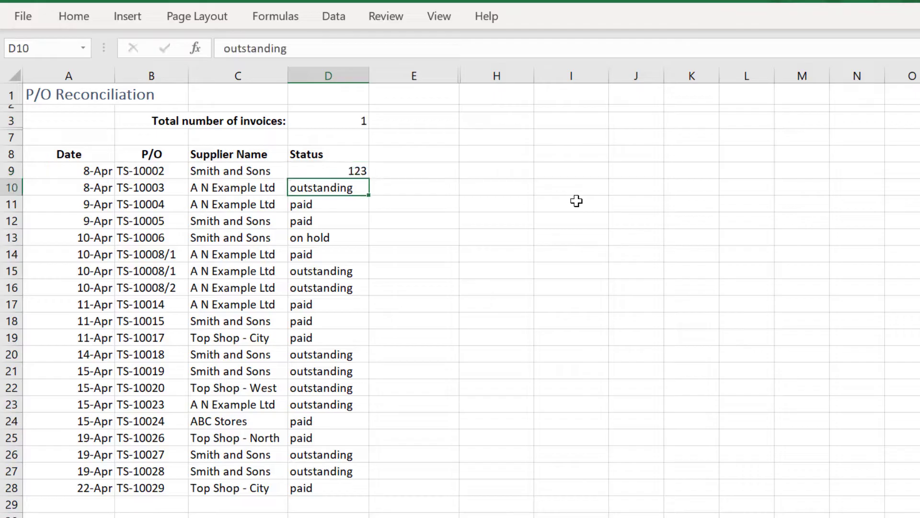
{"action": "left_click", "coordinate": [328, 120]}
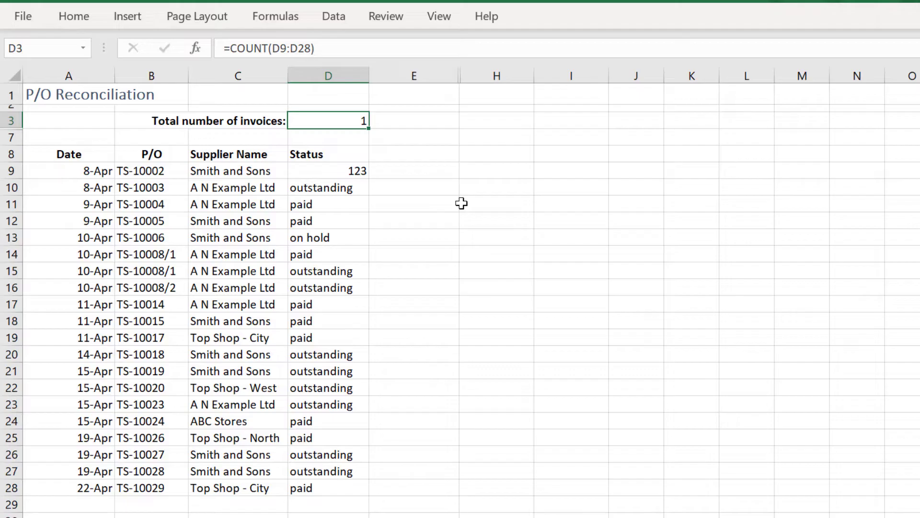
{"action": "mouse_move", "coordinate": [458, 199]}
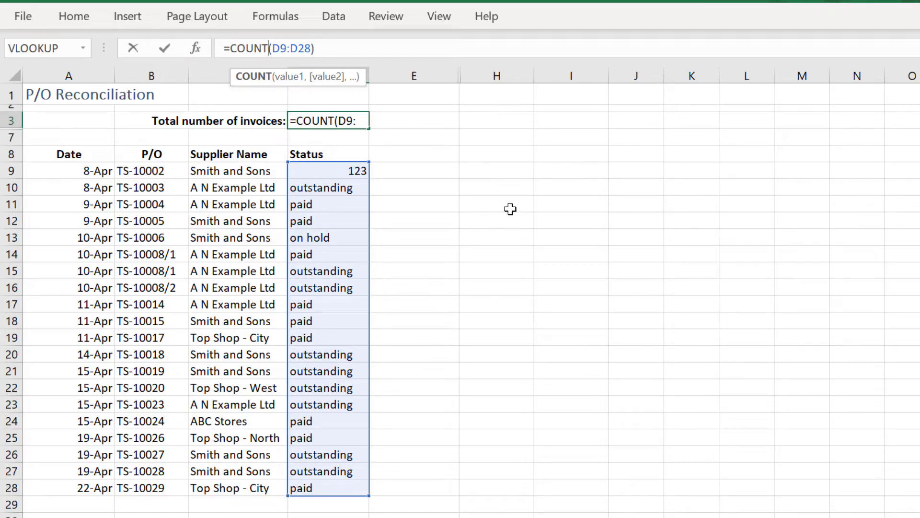
- Change D3 to =COUNTA(D9:D28), giving 20, and review its Function Arguments
{"action": "type", "text": "a"}
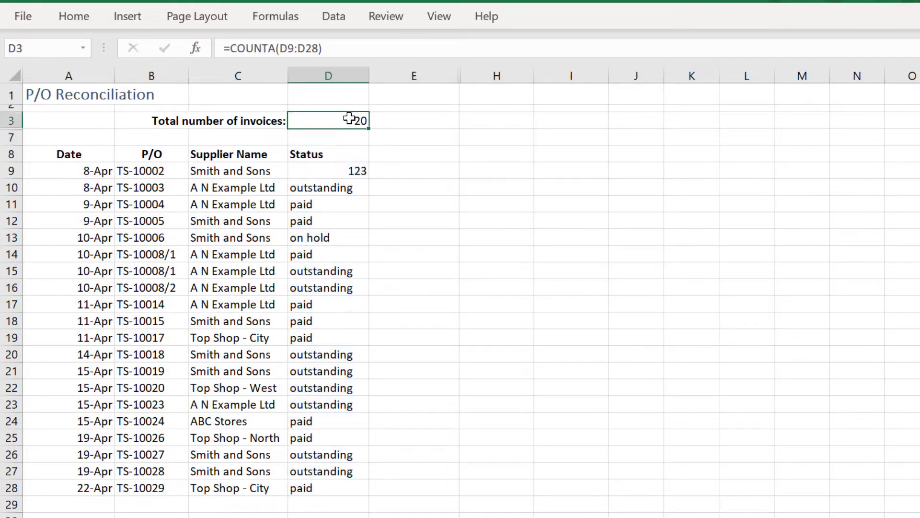
{"action": "mouse_move", "coordinate": [475, 166]}
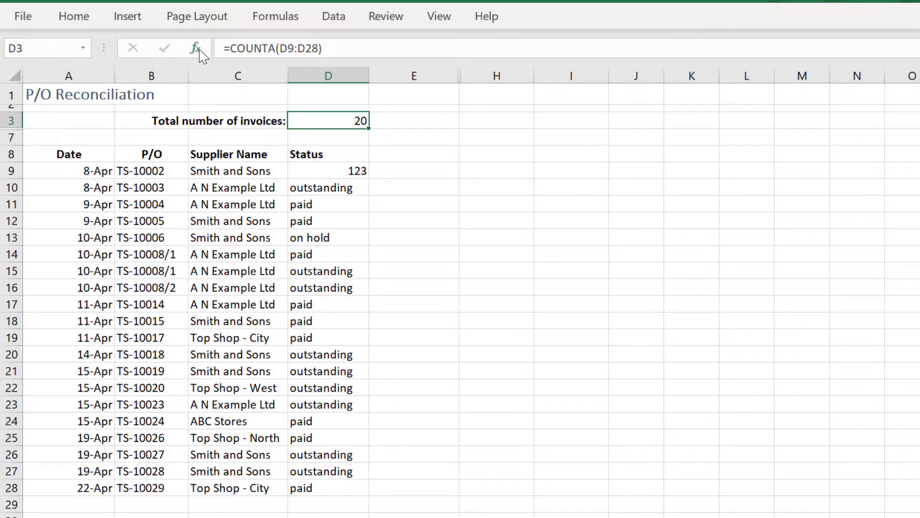
{"action": "left_click", "coordinate": [192, 48]}
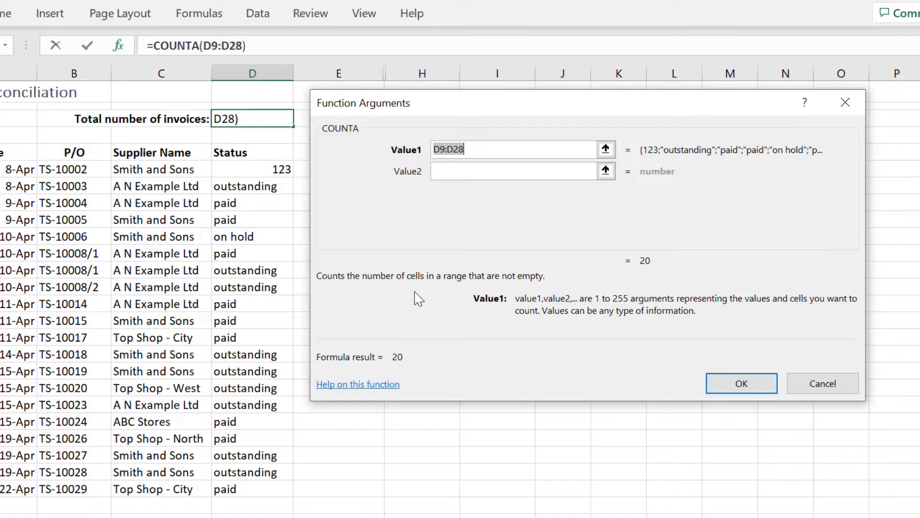
{"action": "mouse_move", "coordinate": [620, 351]}
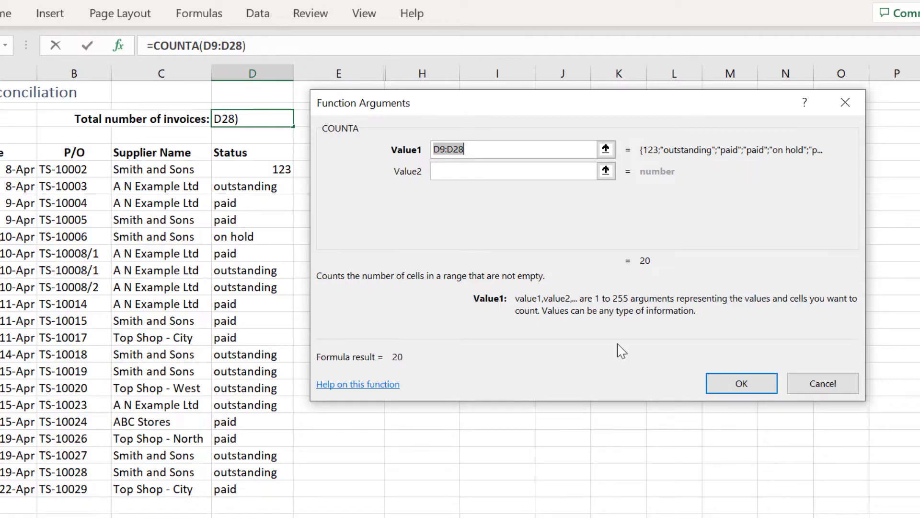
{"action": "left_click", "coordinate": [741, 383]}
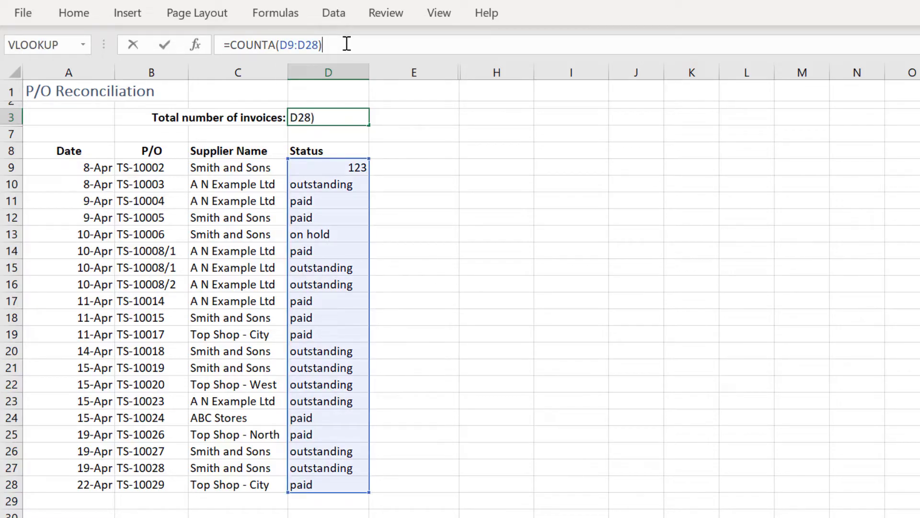
- Change D3 to =COUNTA(D9:D28)-COUNT(D9:D28) to count only text statuses
{"action": "type", "text": "-count"}
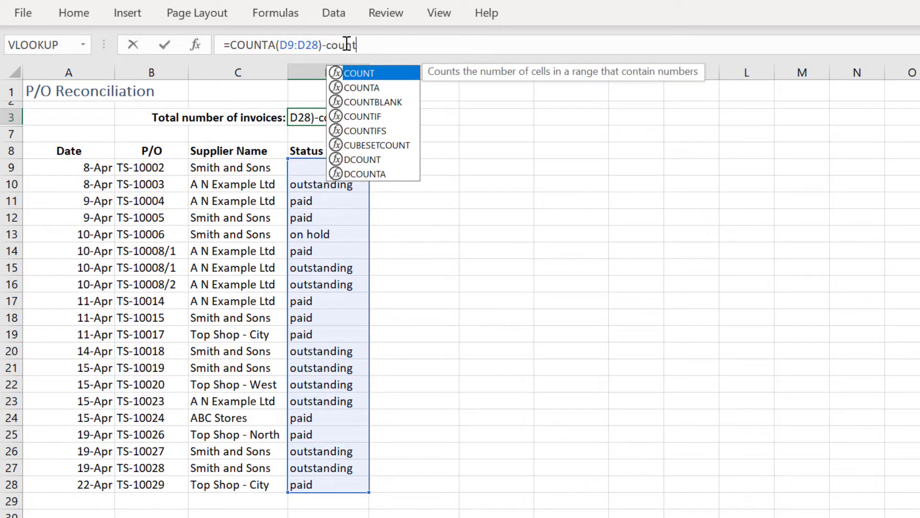
{"action": "left_click_drag", "start_coordinate": [328, 168], "coordinate": [328, 218]}
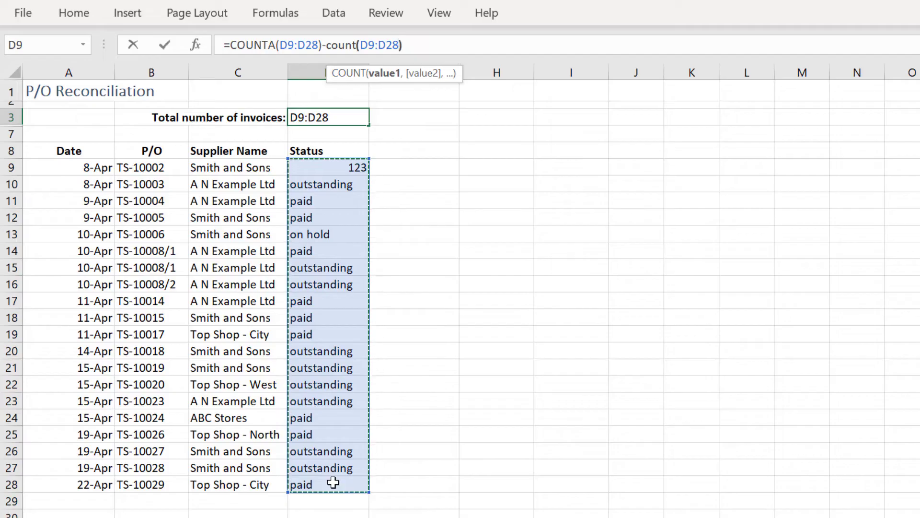
{"action": "type", "text": ")"}
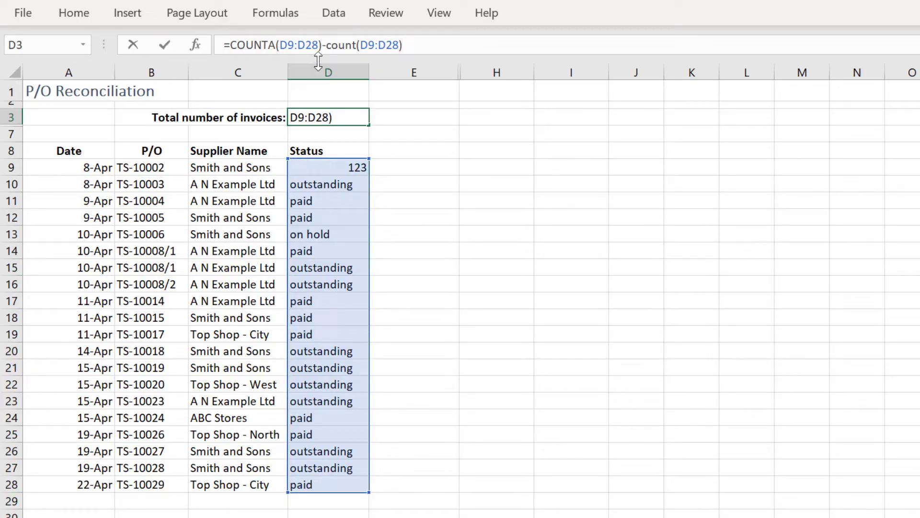
{"action": "mouse_move", "coordinate": [423, 251]}
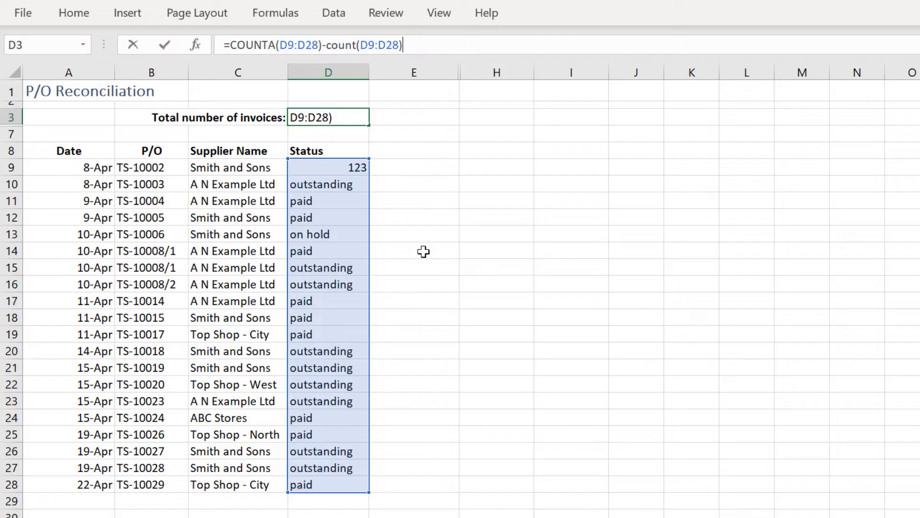
{"action": "key", "text": "Enter"}
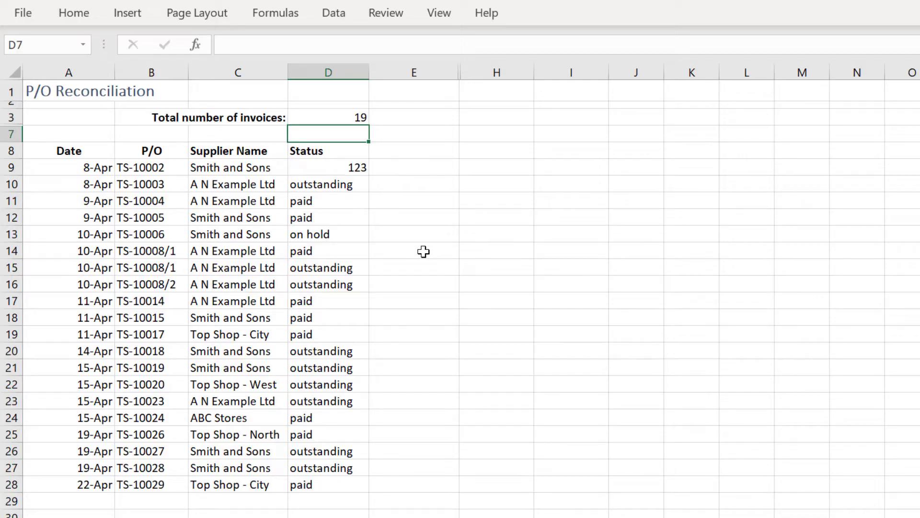
- Restore the first invoice's status in D9 to 'paid'
{"action": "left_click", "coordinate": [327, 167]}
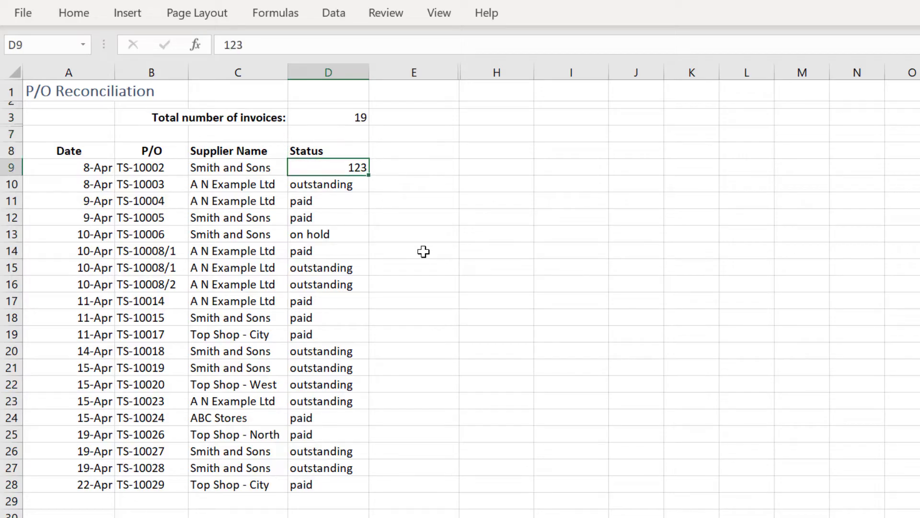
{"action": "type", "text": "paid"}
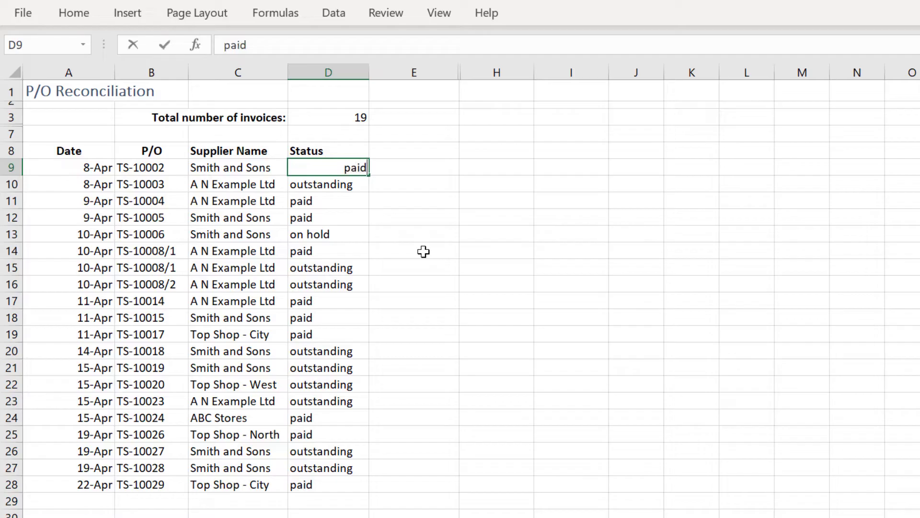
{"action": "key", "text": "Return"}
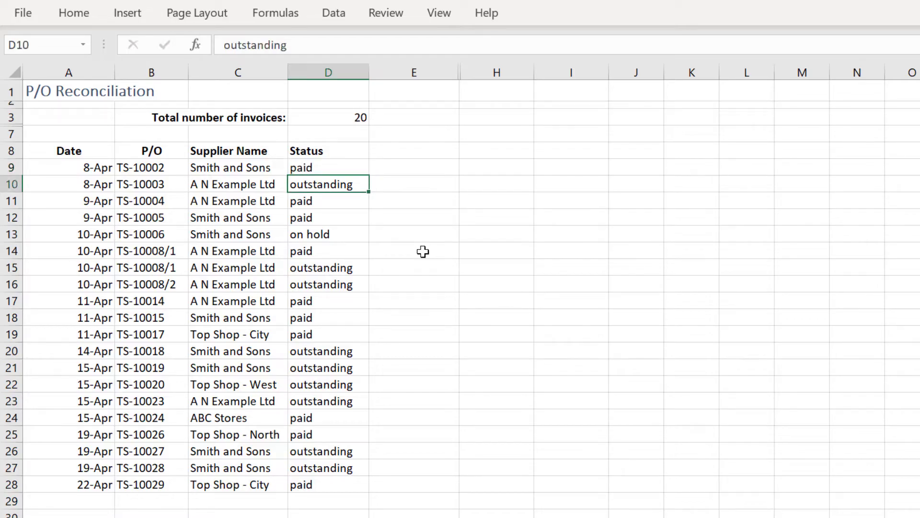
- Enter =countif(D9:D28,"*") in D3 to count text statuses, returning 20
{"action": "left_click", "coordinate": [327, 117]}
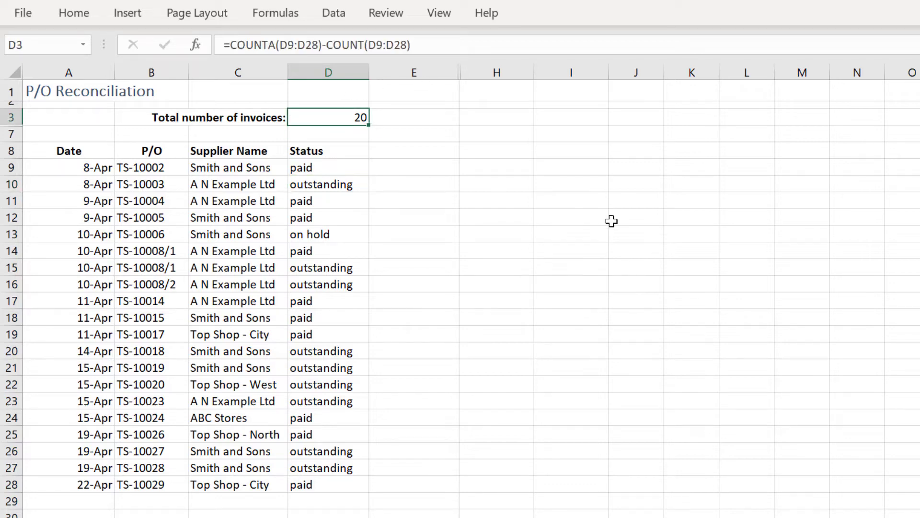
{"action": "type", "text": "="}
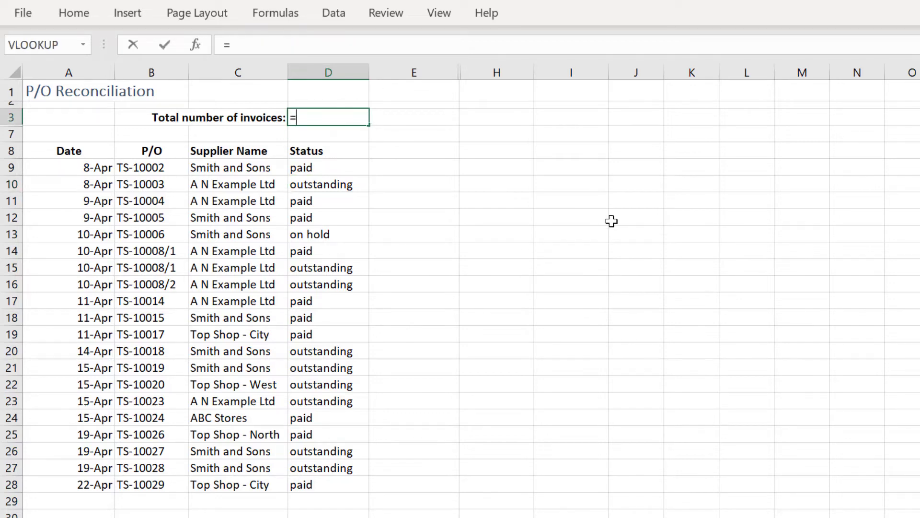
{"action": "type", "text": "countif(D9:D28"}
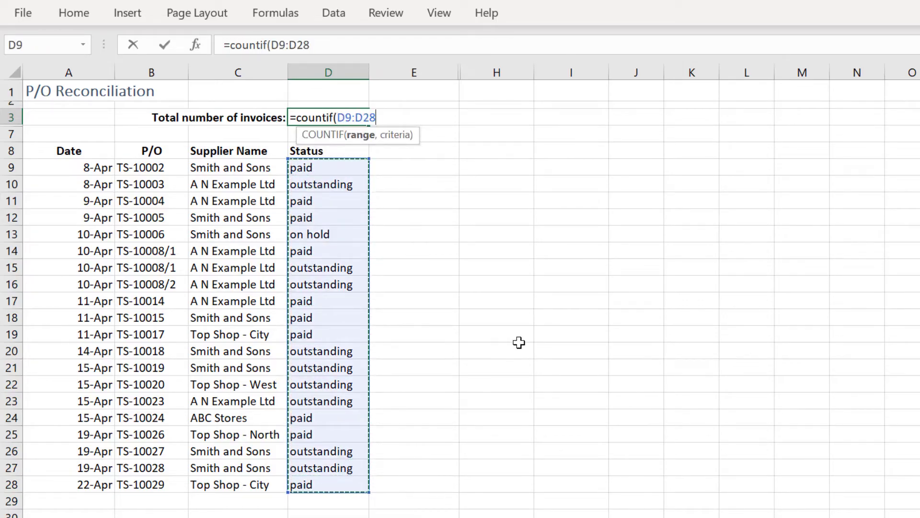
{"action": "type", "text": ","}
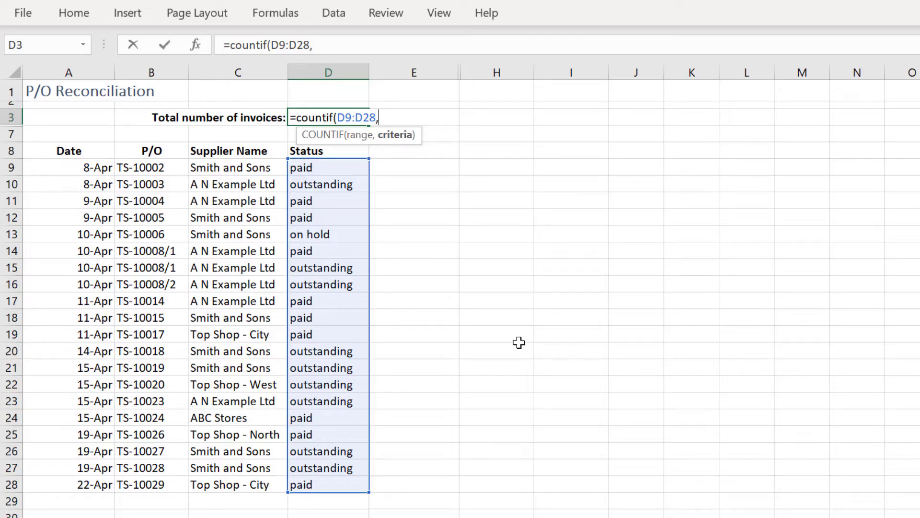
{"action": "type", "text": "\"*"}
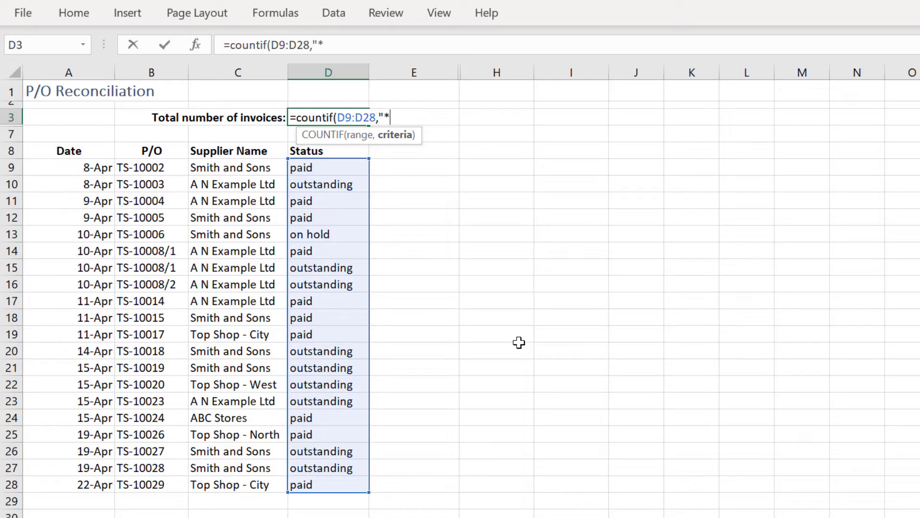
{"action": "type", "text": "\")"}
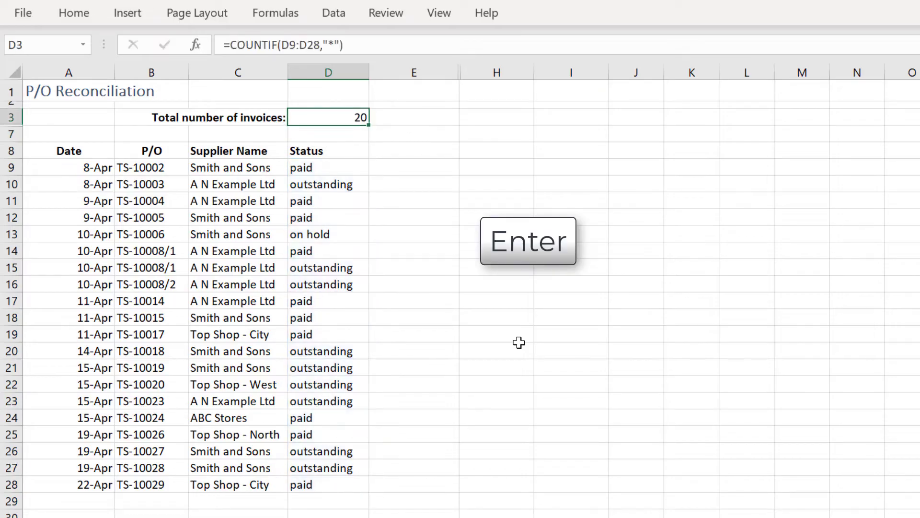
{"action": "key", "text": "Enter"}
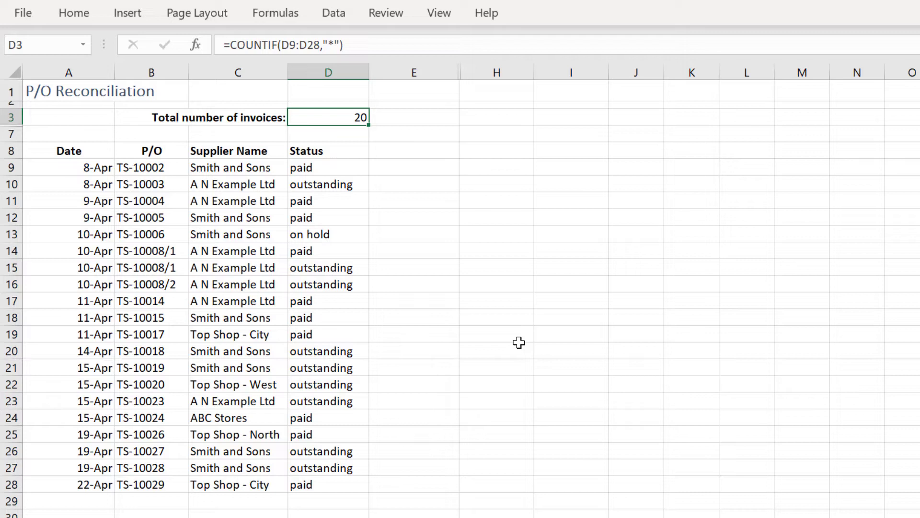
- Replace D3 with =countif(D9:D28,"outstanding"), returning 9
{"action": "key", "text": "delete"}
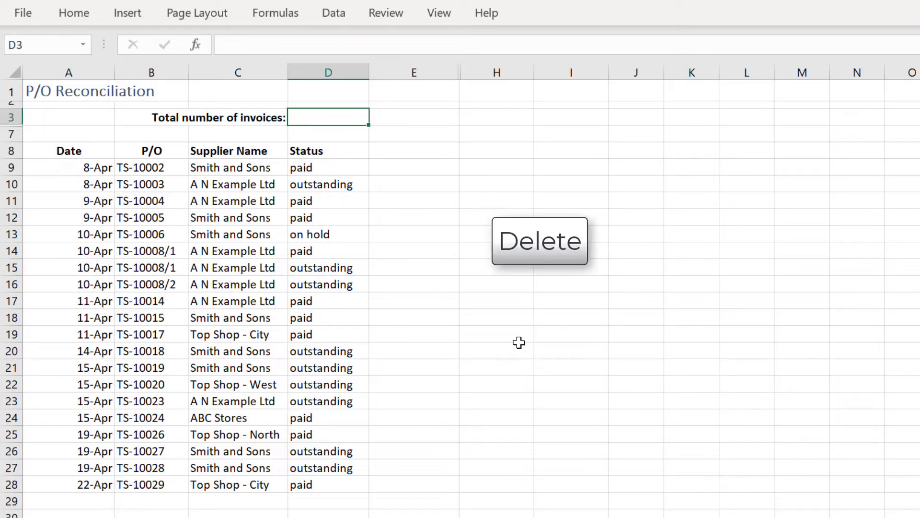
{"action": "type", "text": "="}
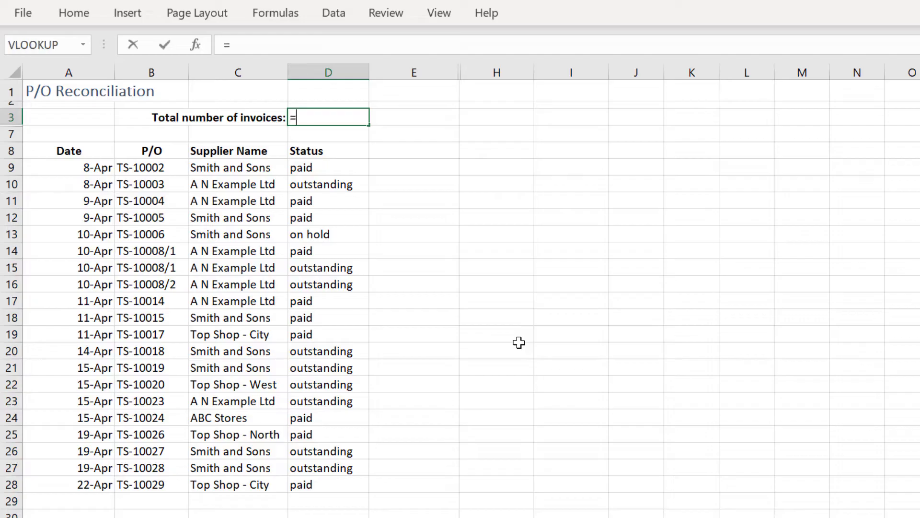
{"action": "type", "text": "countif(D9:D28"}
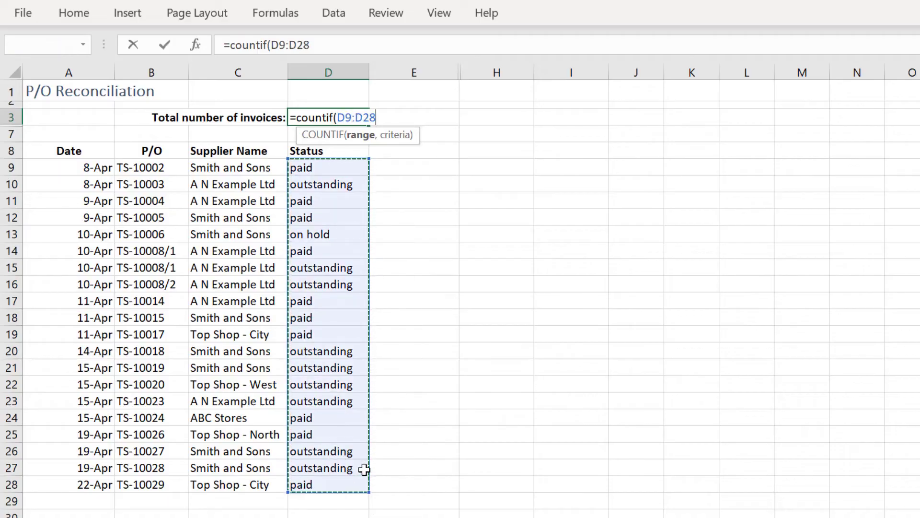
{"action": "type", "text": ","}
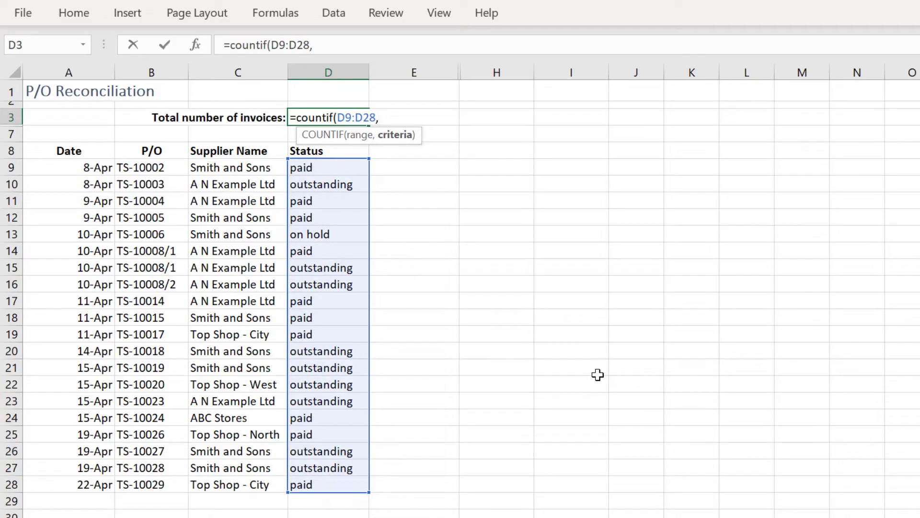
{"action": "type", "text": "\"out"}
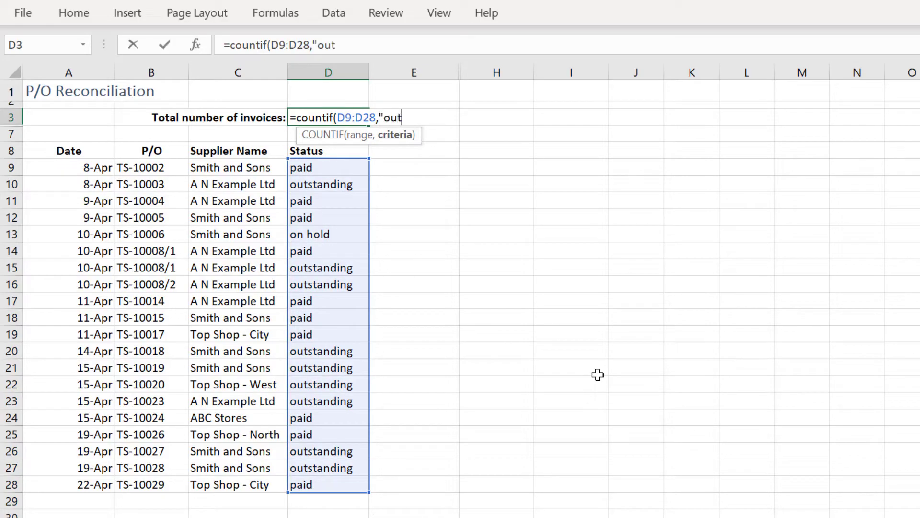
{"action": "type", "text": "standing"}
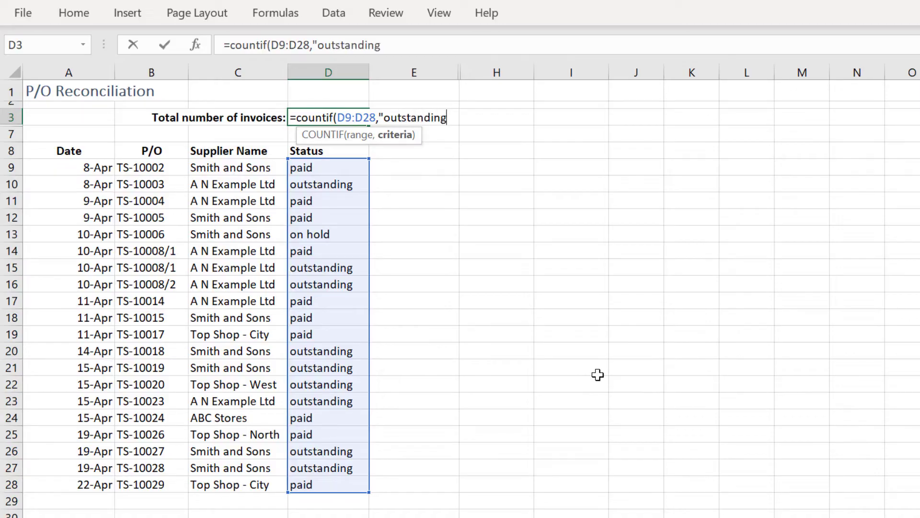
{"action": "type", "text": "\""}
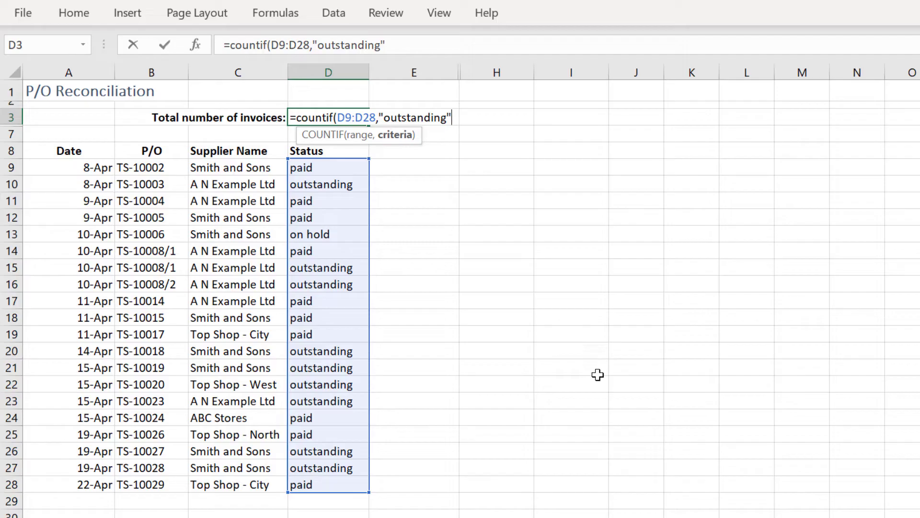
{"action": "type", "text": ")"}
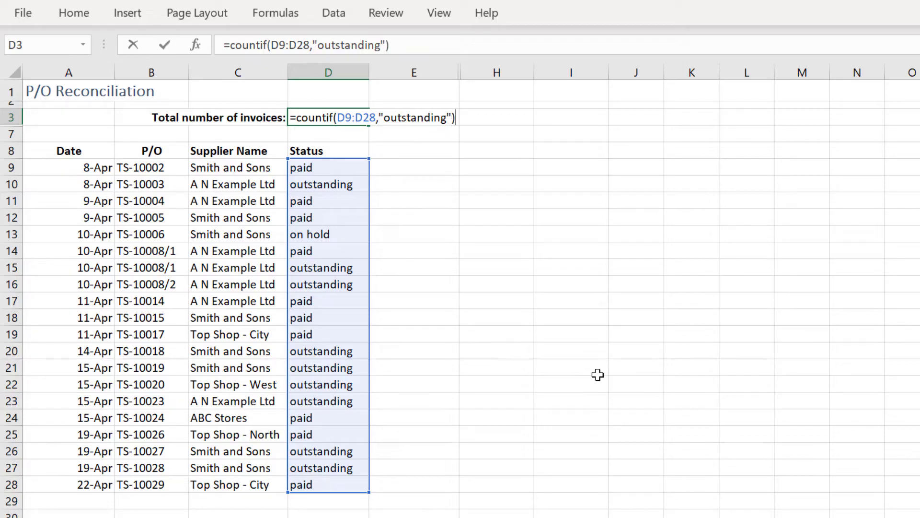
{"action": "key", "text": "Enter"}
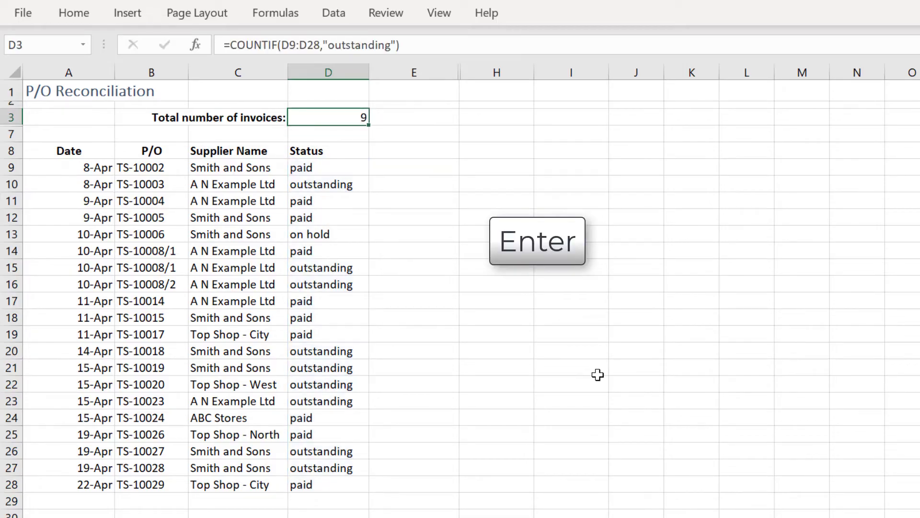
- Delete the =countif outstanding formula from D3
{"action": "key", "text": "Return"}
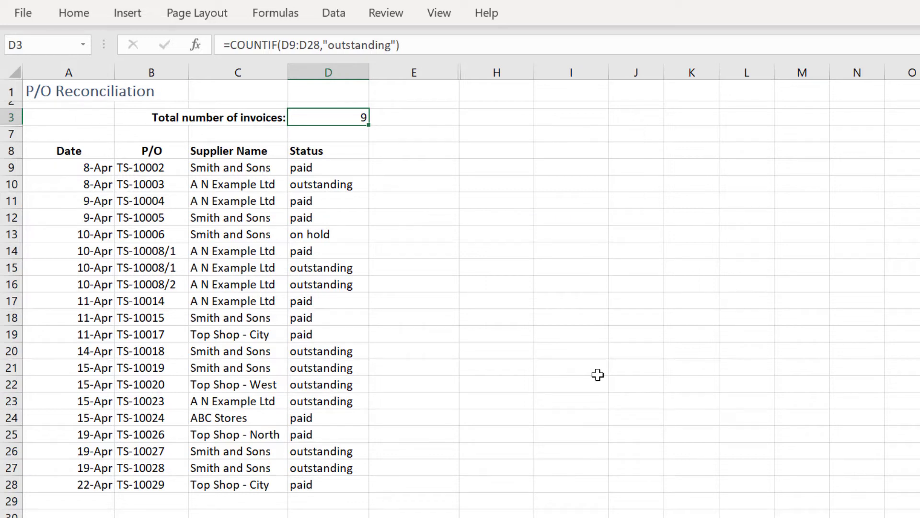
{"action": "mouse_move", "coordinate": [340, 184]}
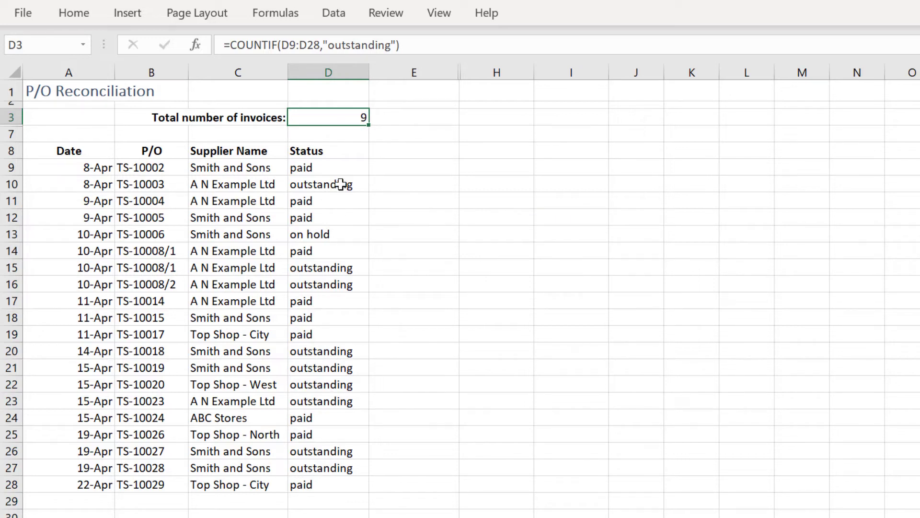
{"action": "mouse_move", "coordinate": [339, 368]}
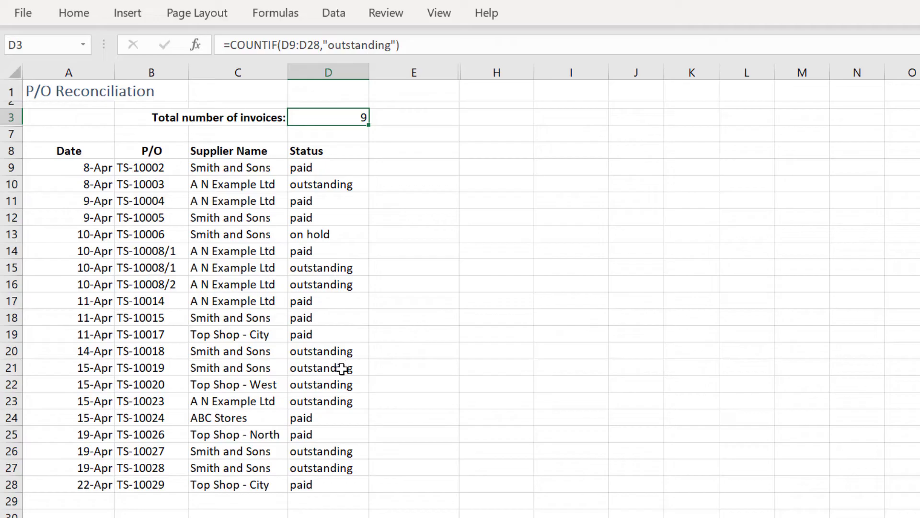
{"action": "mouse_move", "coordinate": [447, 355]}
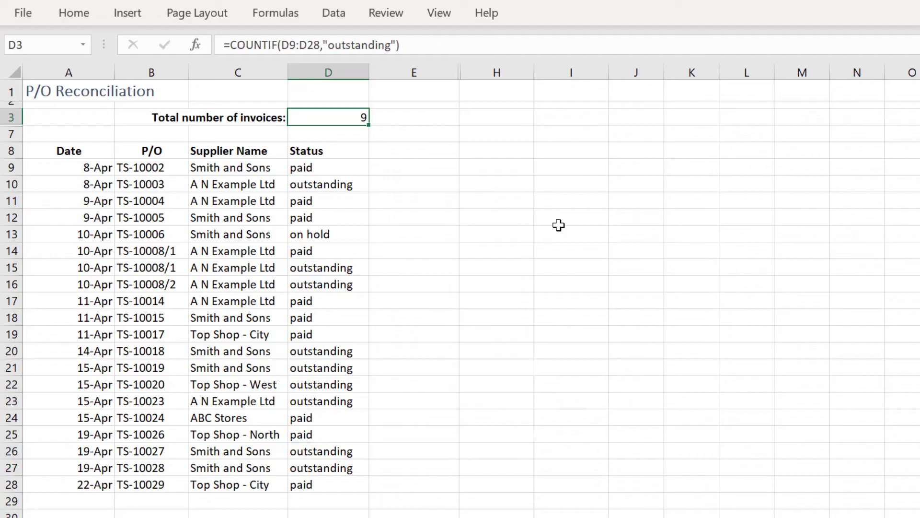
{"action": "key", "text": "Delete"}
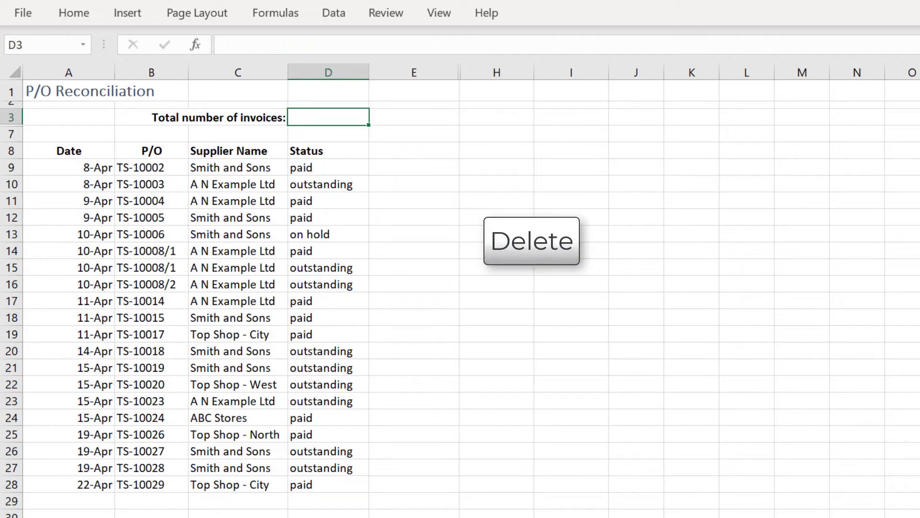
- Type =countifs(D9:D28,"outstanding",C9:C28,"a n example ltd") into D3
{"action": "type", "text": "=counti"}
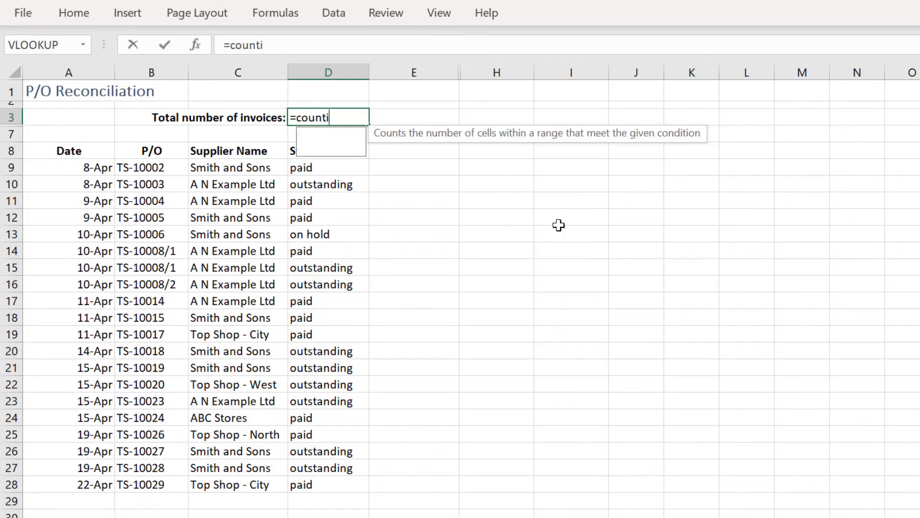
{"action": "type", "text": "fs("}
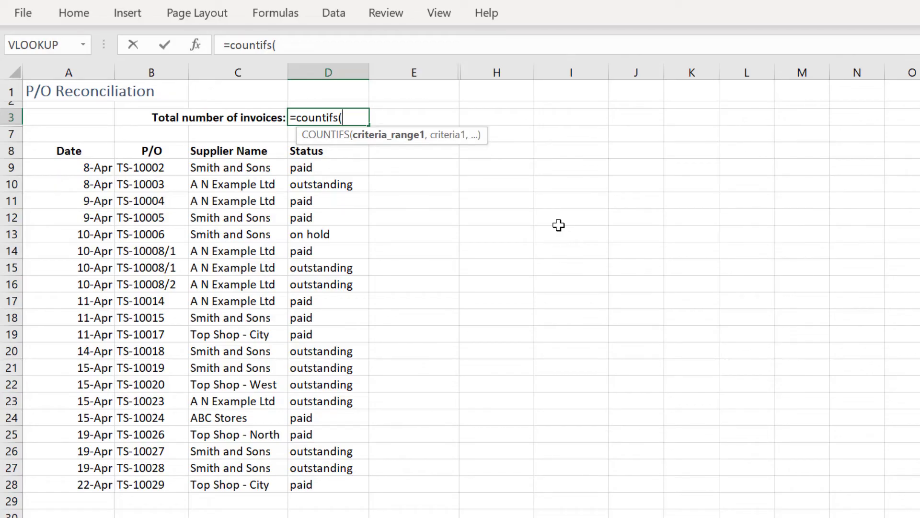
{"action": "mouse_move", "coordinate": [331, 165]}
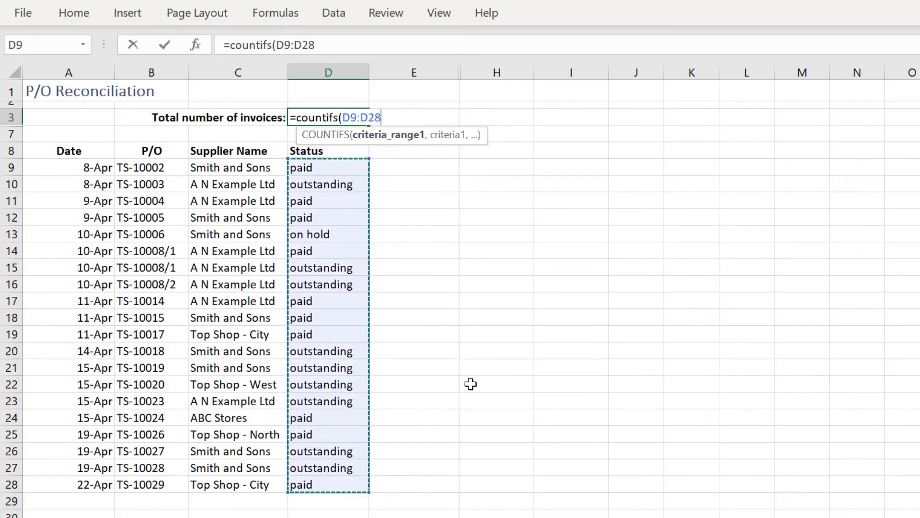
{"action": "type", "text": ",\"outstandi"}
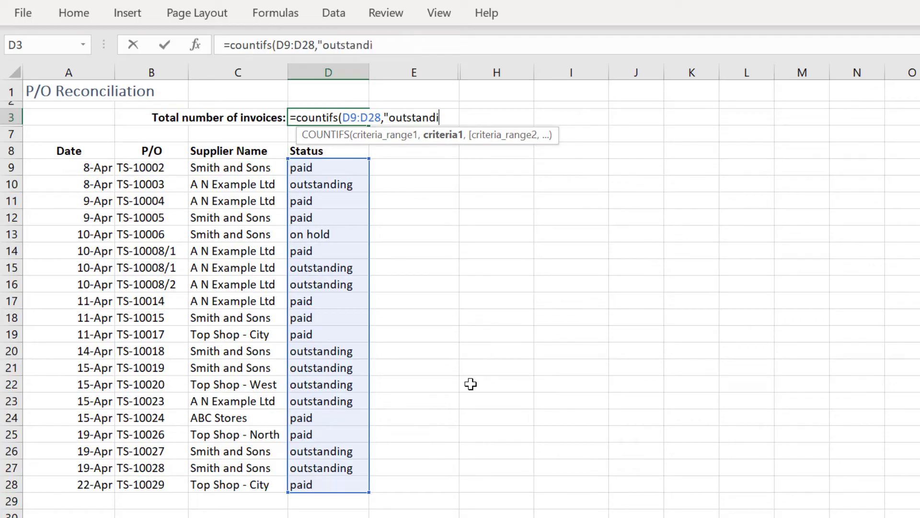
{"action": "type", "text": "ng\""}
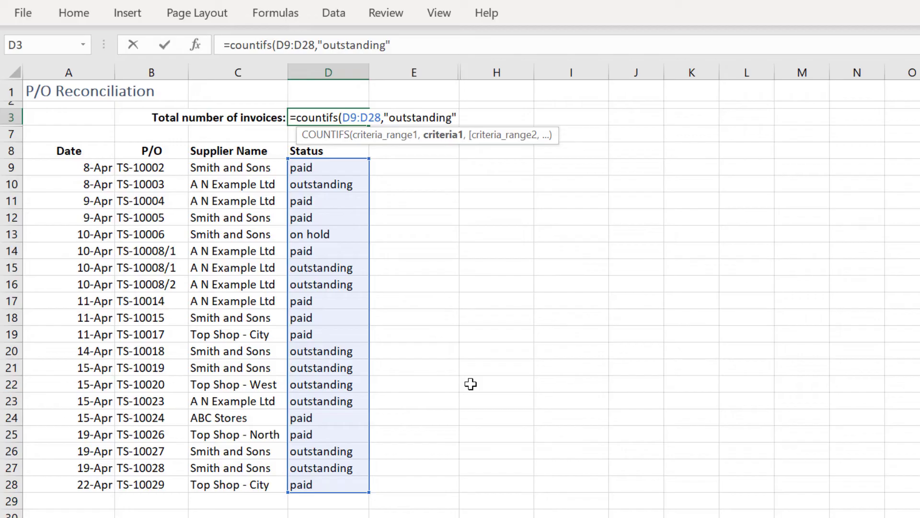
{"action": "type", "text": ","}
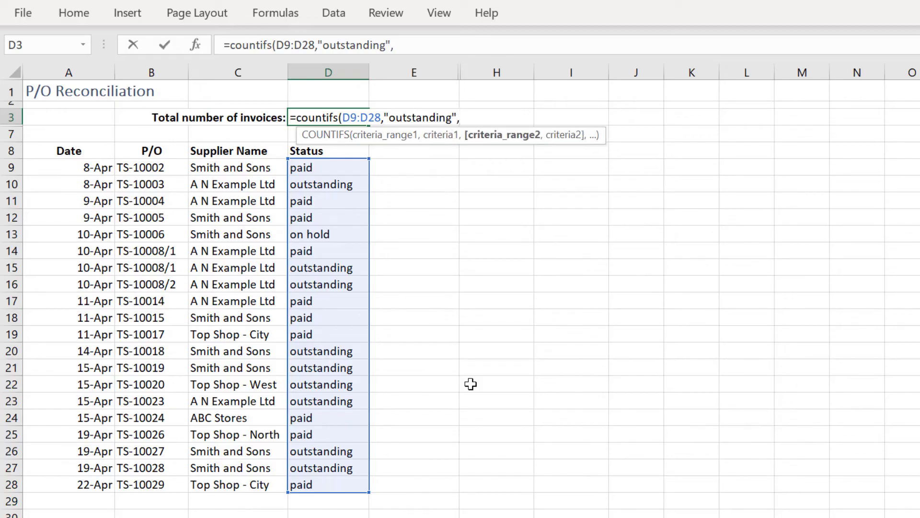
{"action": "mouse_move", "coordinate": [395, 309]}
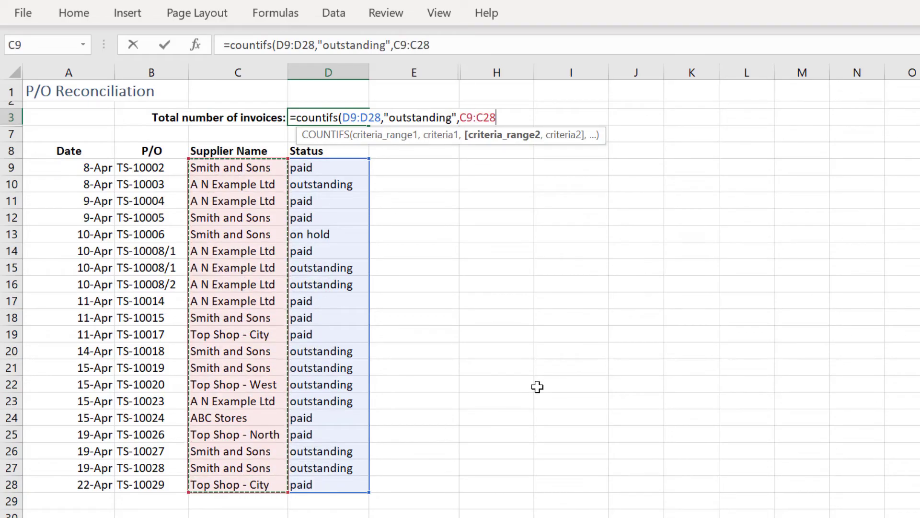
{"action": "type", "text": ",\""}
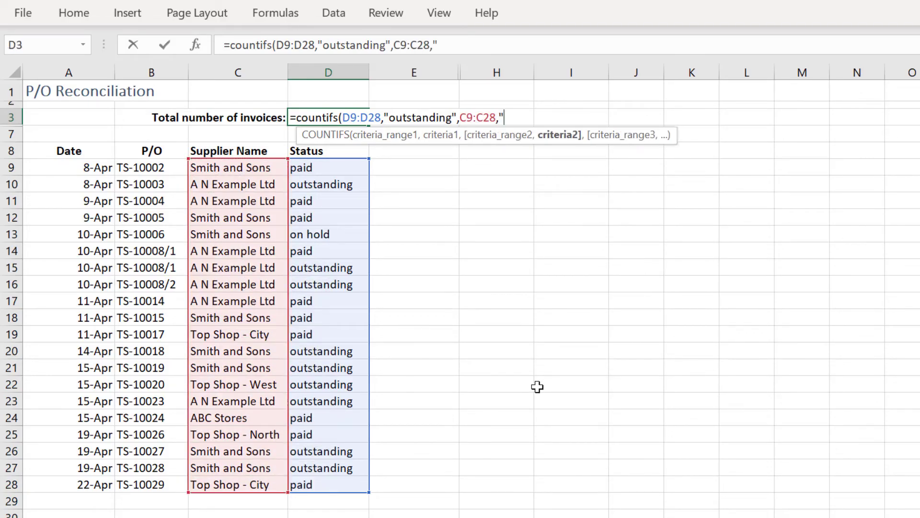
{"action": "type", "text": "a n"}
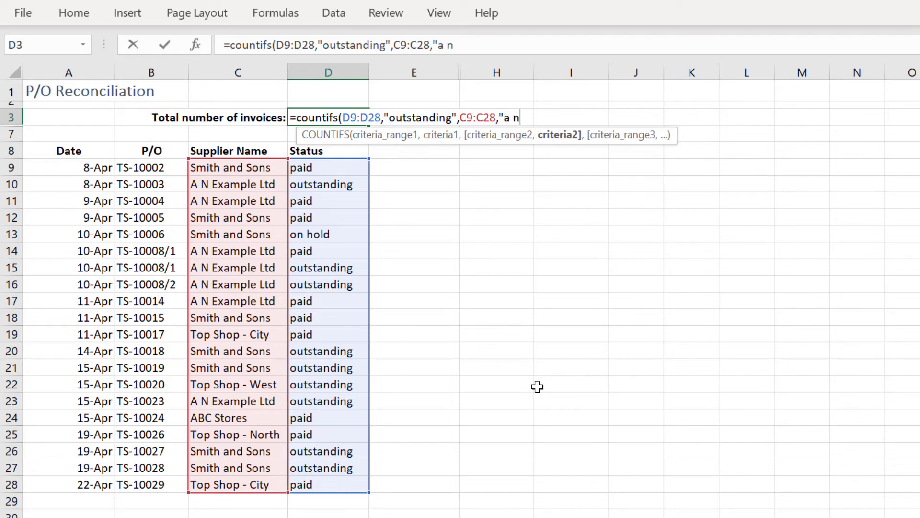
{"action": "type", "text": "example"}
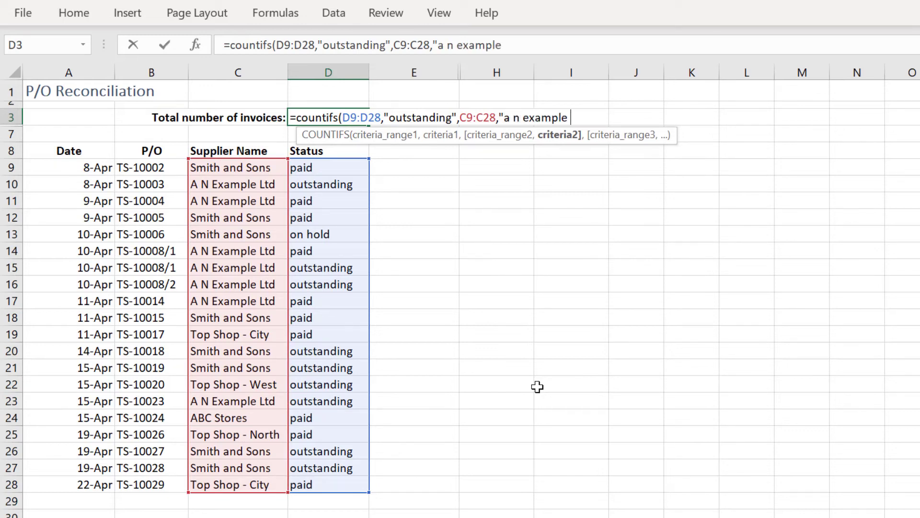
{"action": "type", "text": "ltd"}
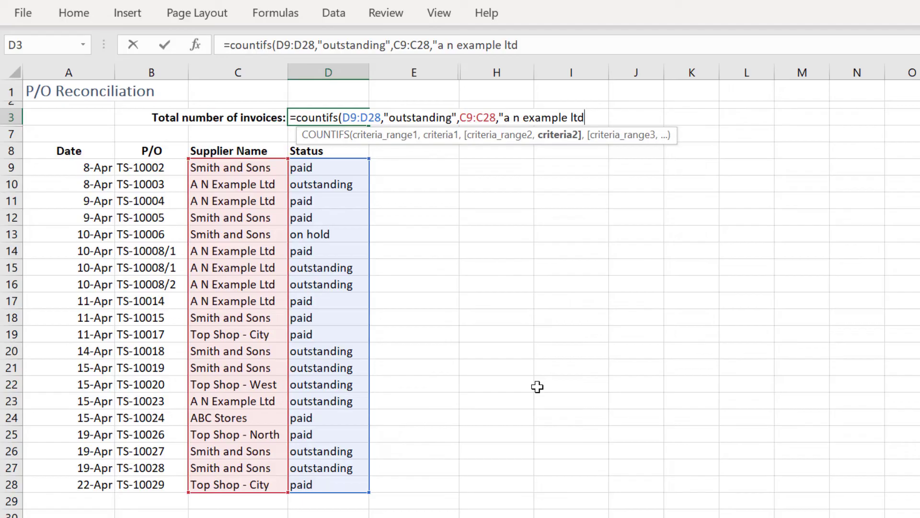
{"action": "type", "text": "\""}
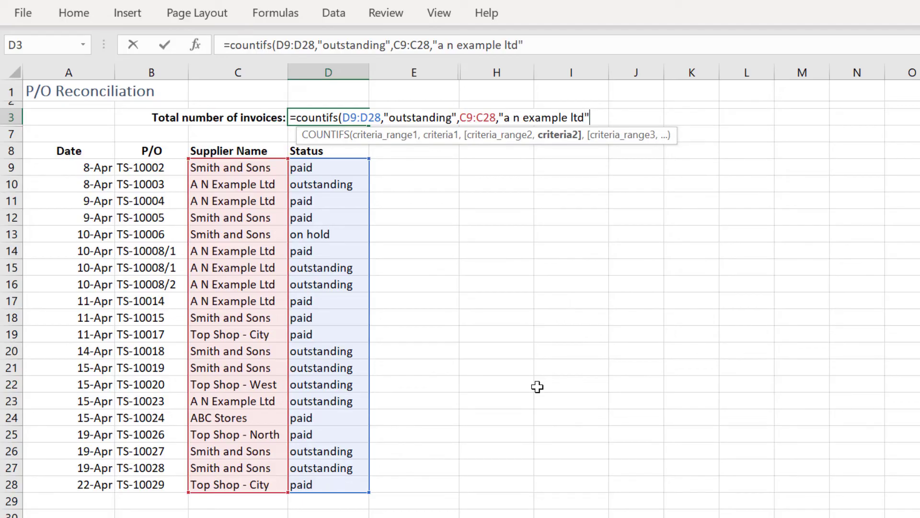
{"action": "type", "text": ")"}
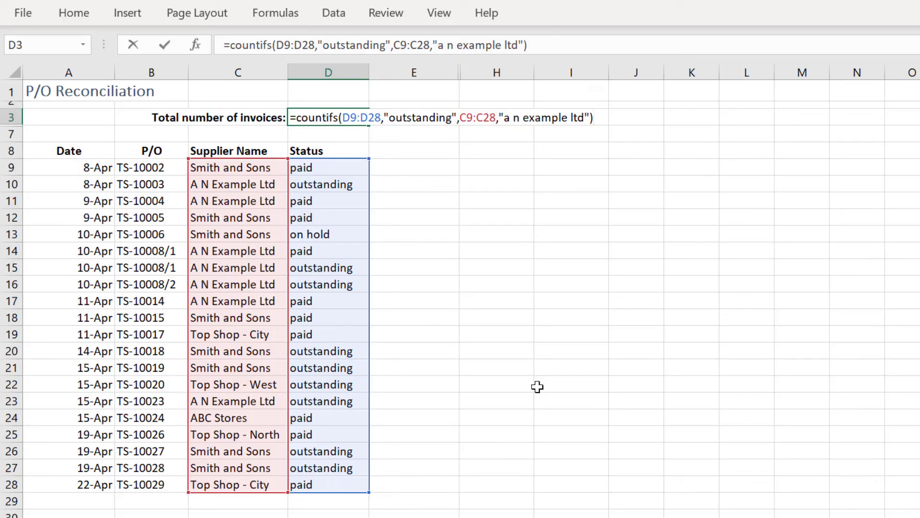
- Confirm the COUNTIFS formula in D3, returning 4
{"action": "key", "text": "Enter"}
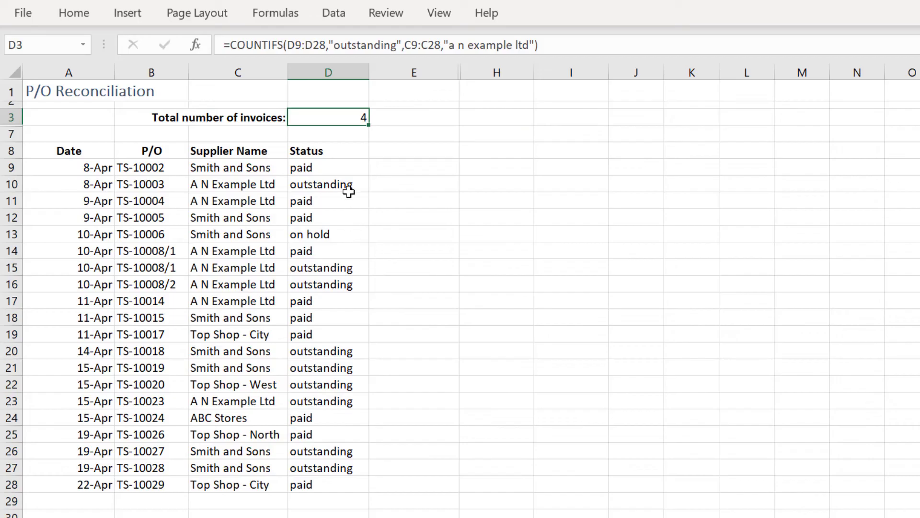
{"action": "mouse_move", "coordinate": [265, 180]}
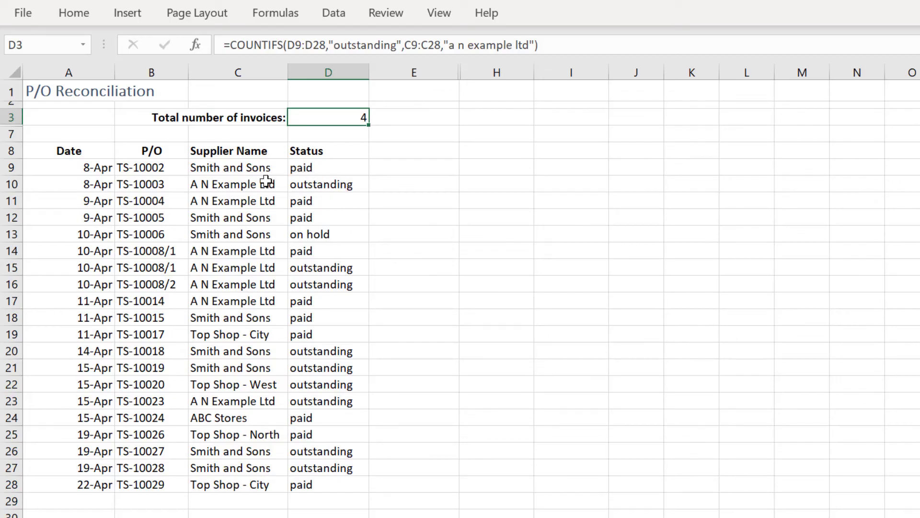
{"action": "mouse_move", "coordinate": [261, 185]}
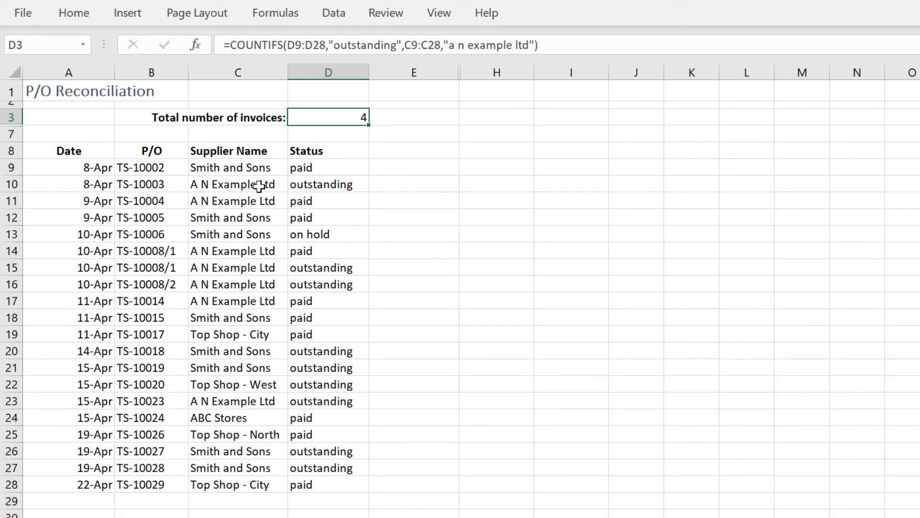
{"action": "mouse_move", "coordinate": [300, 183]}
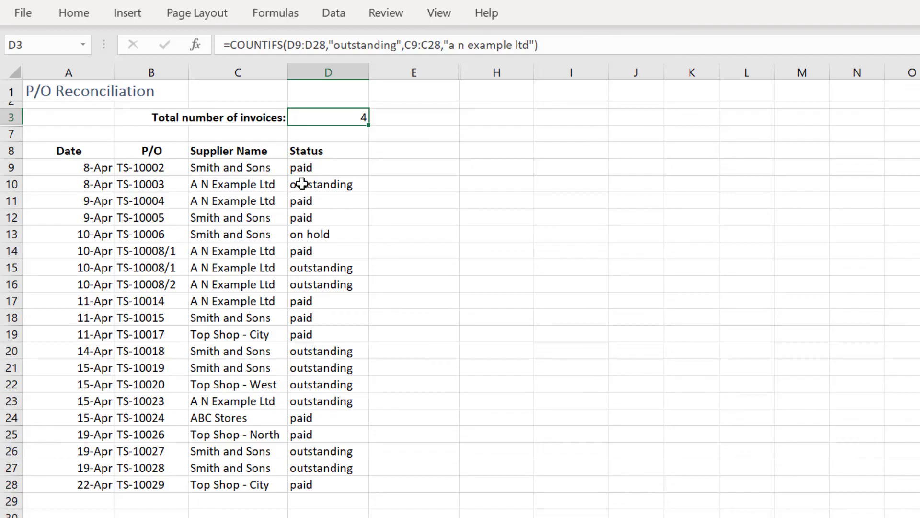
{"action": "mouse_move", "coordinate": [303, 285]}
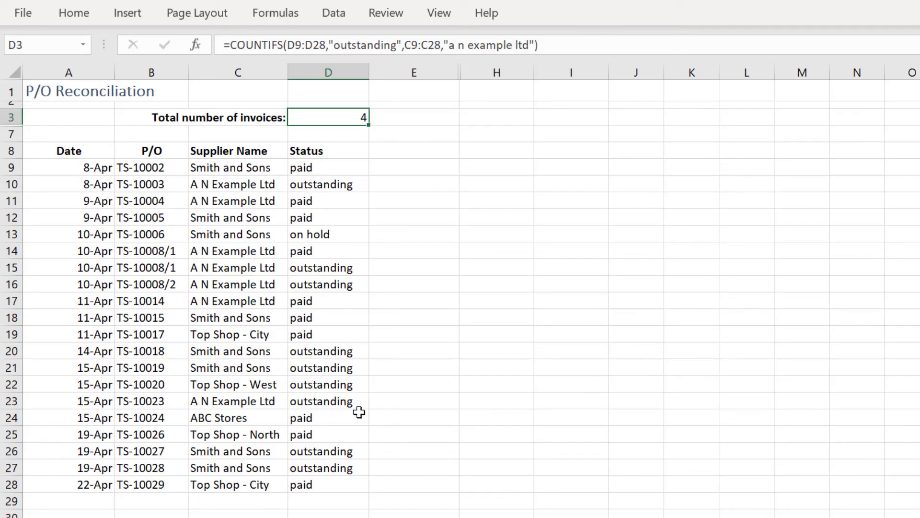
{"action": "mouse_move", "coordinate": [442, 369]}
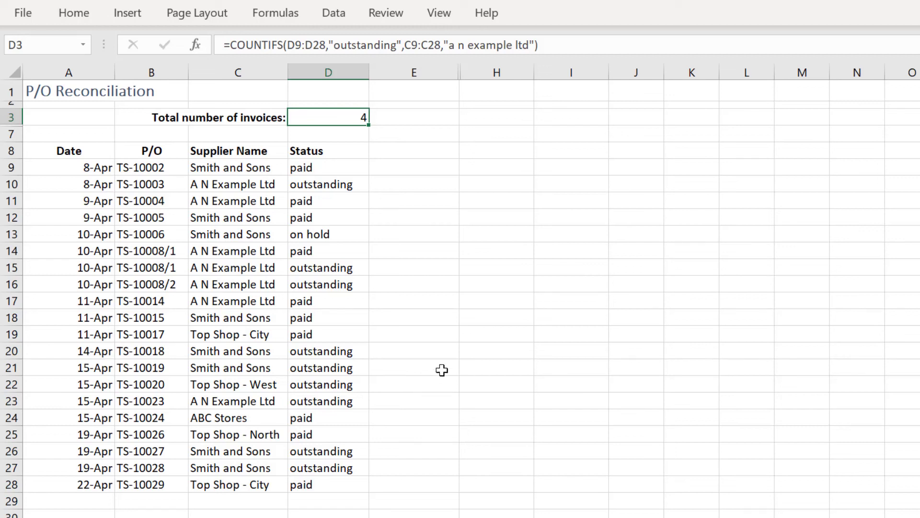